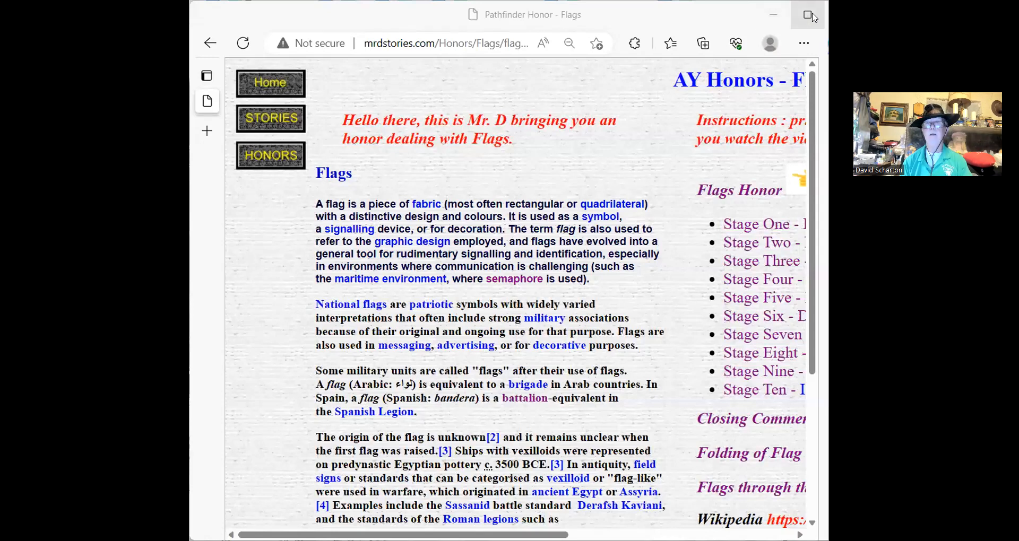
- Open the Flags Honor Stage Three page on flag handling guidelines
left_click(1000, 33)
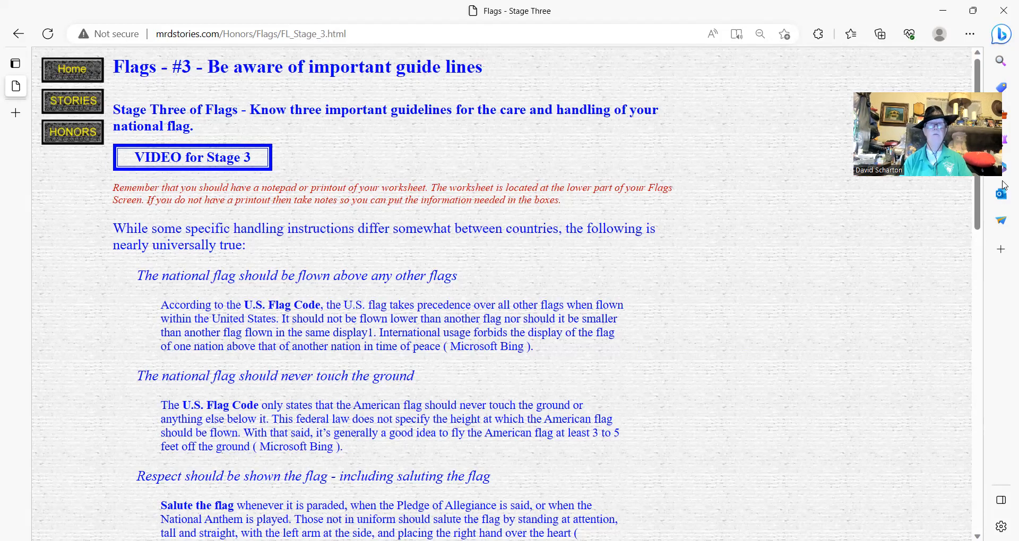
mouse_move(1004, 153)
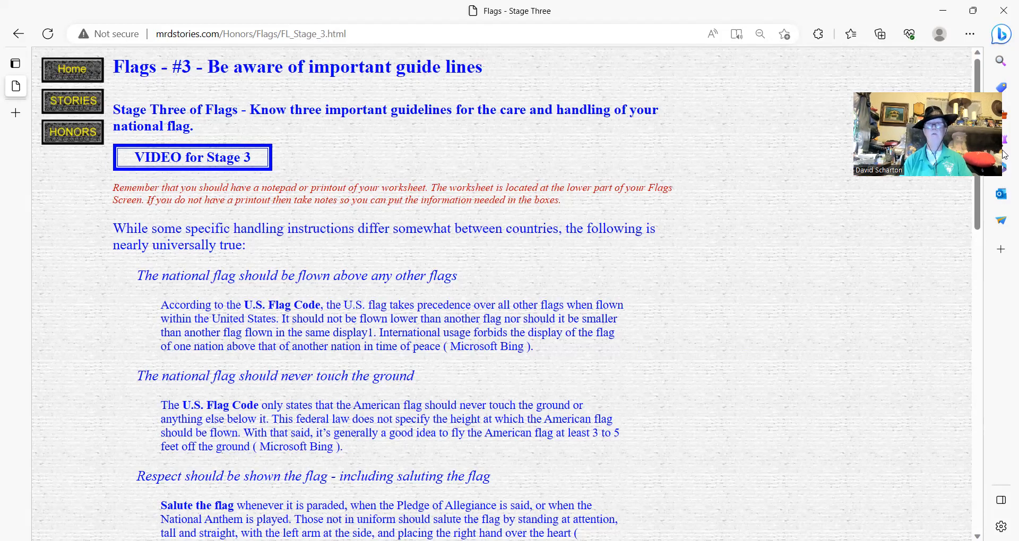
mouse_move(977, 203)
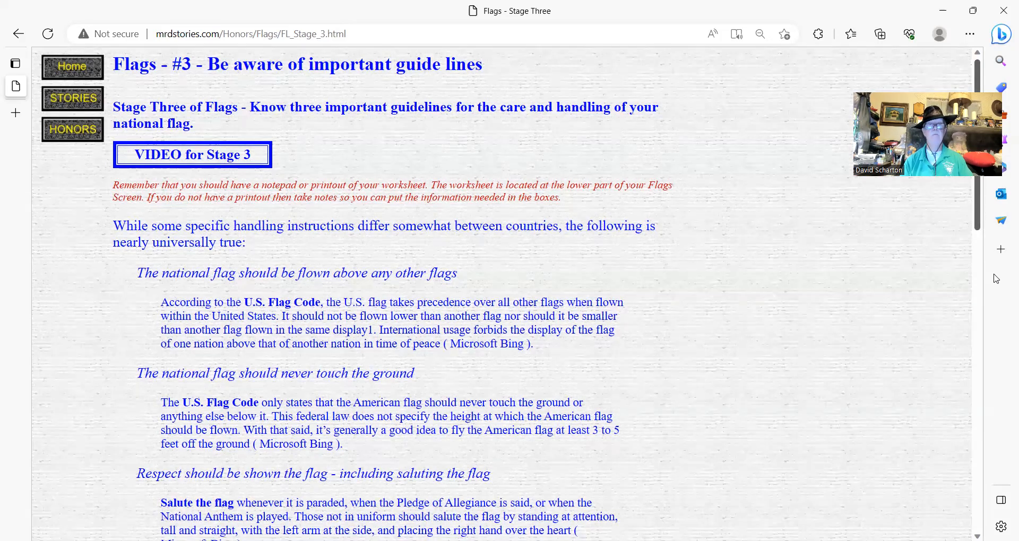
- Scroll past the saluting rules to the tattered-flag burning and folding illustration link
scroll("down", 3)
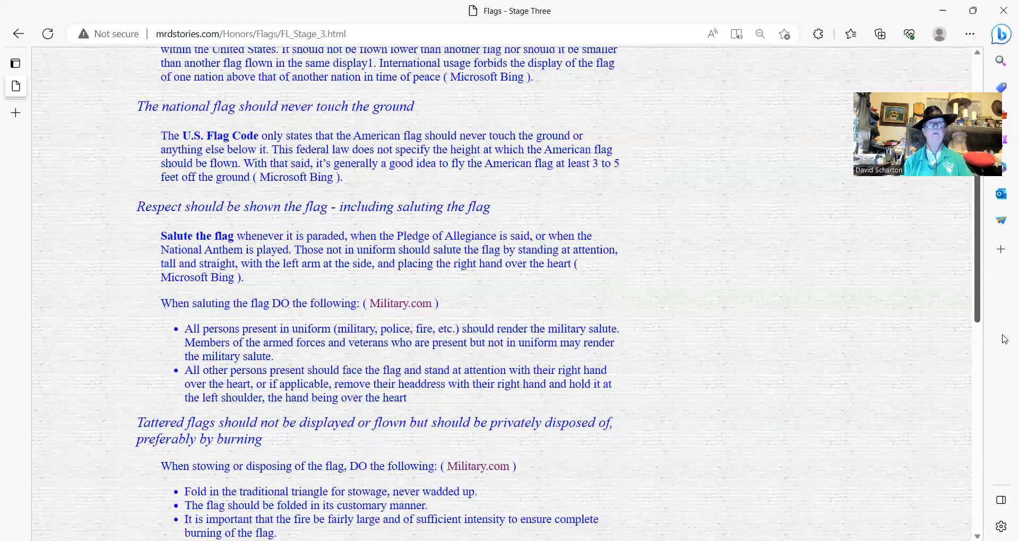
scroll("down", 3)
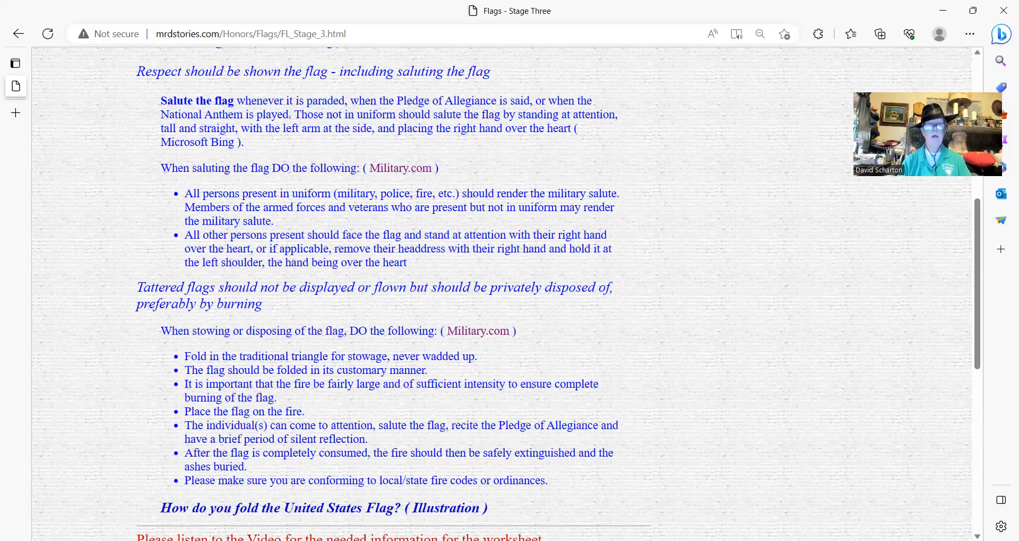
mouse_move(391, 514)
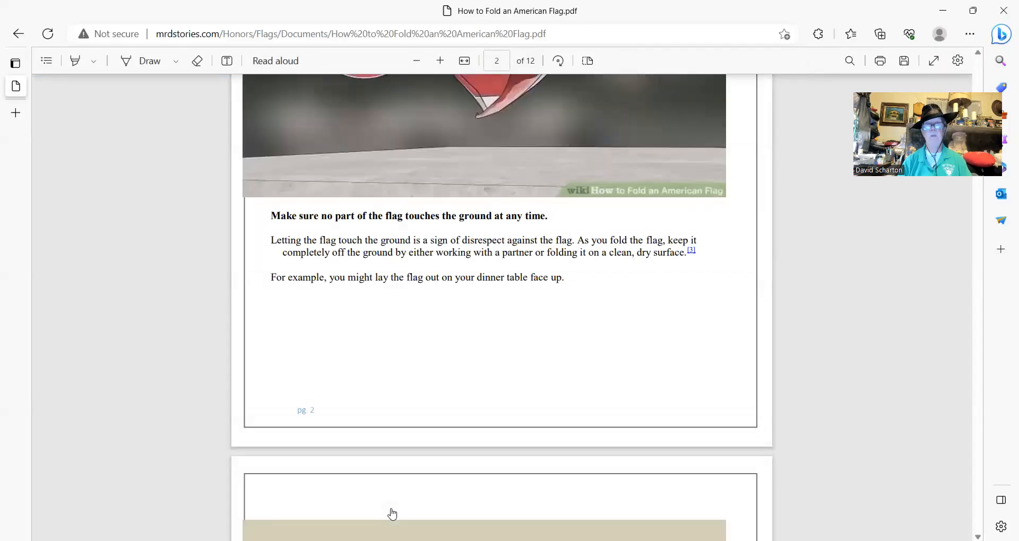
mouse_move(657, 396)
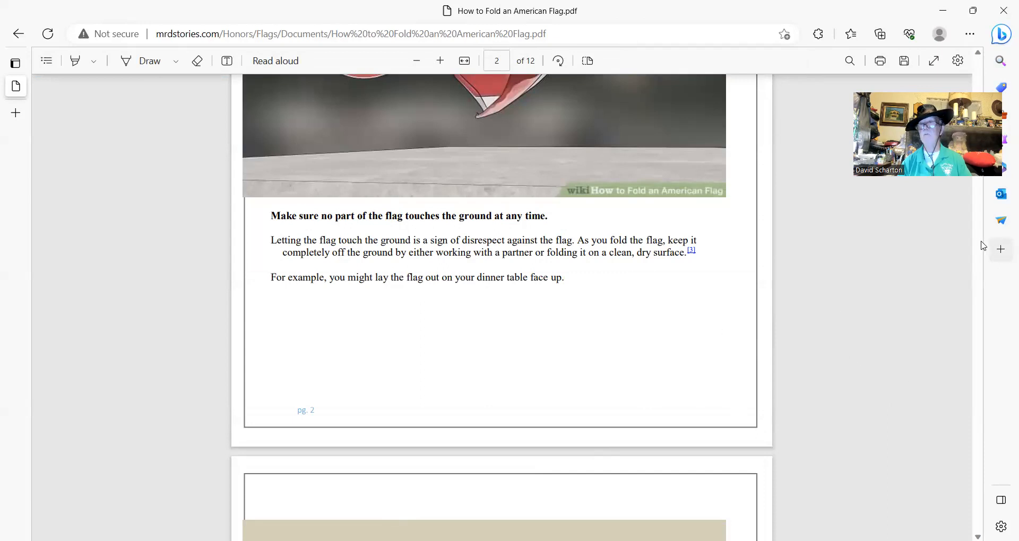
- Scroll the flag-folding PDF from the title page to the triangle display-case page
scroll("down", 3)
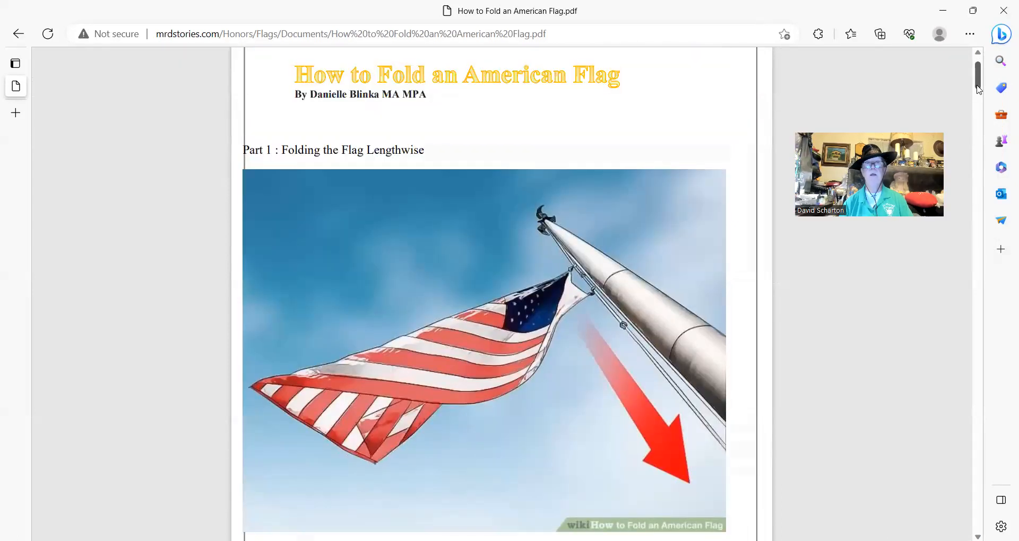
scroll("down", 3)
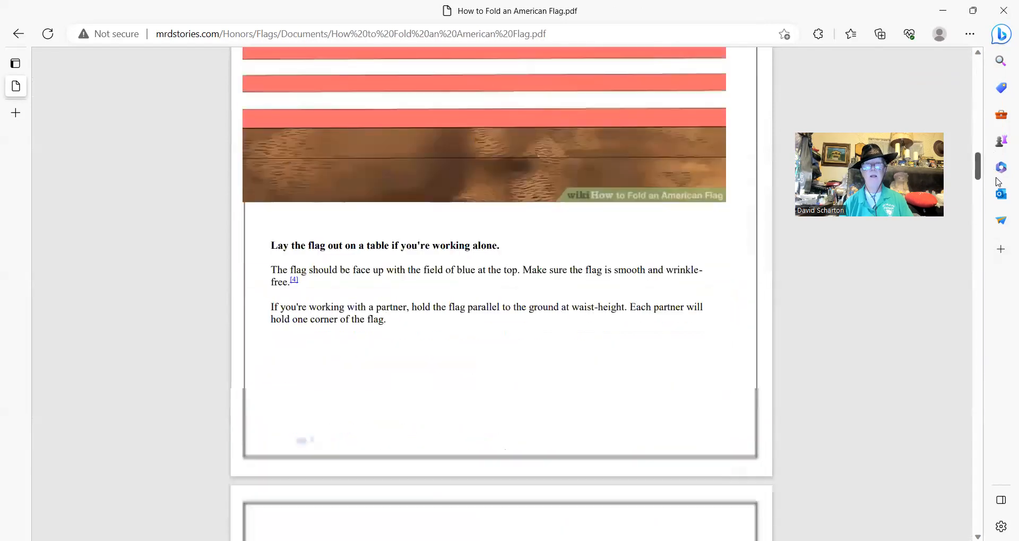
scroll("down", 3)
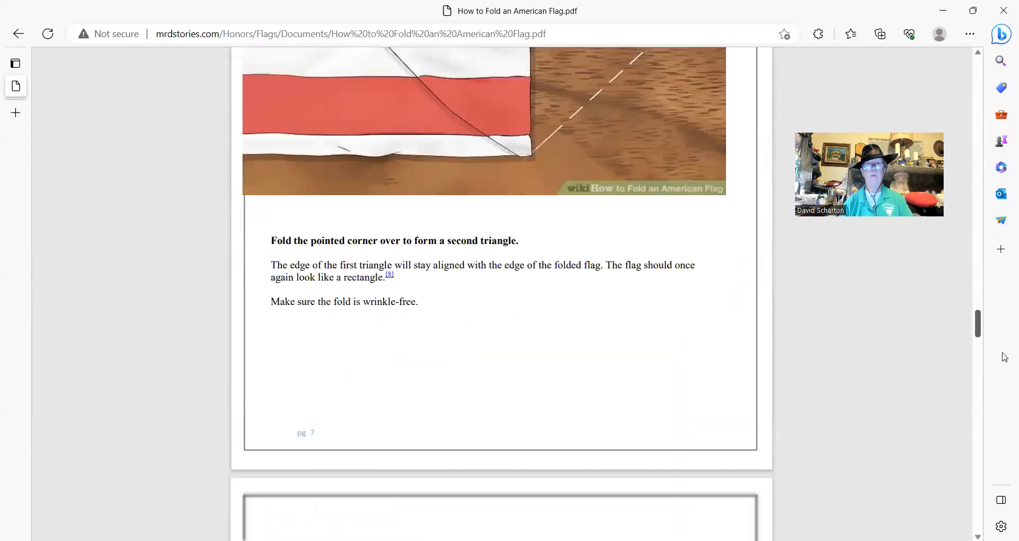
scroll("down", 3)
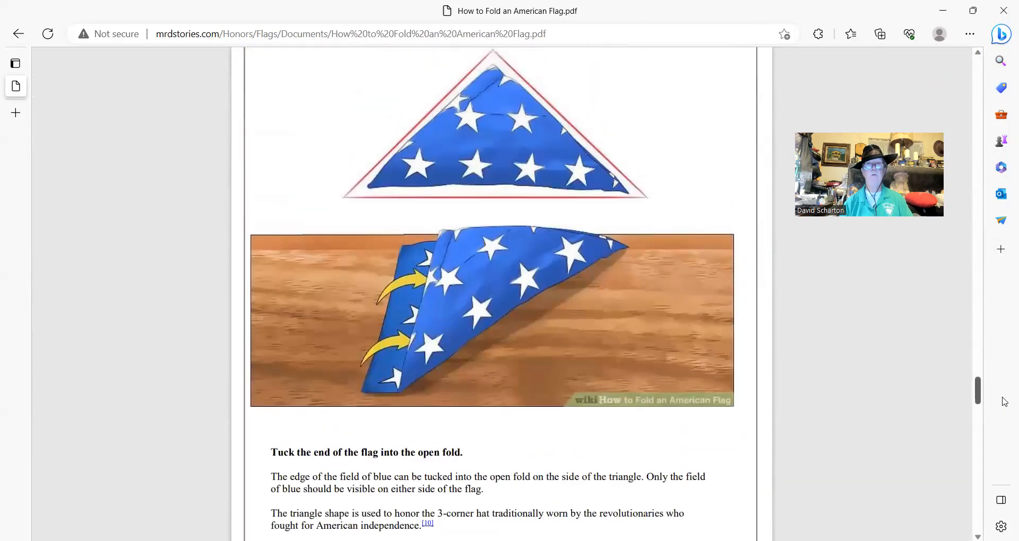
scroll("down", 3)
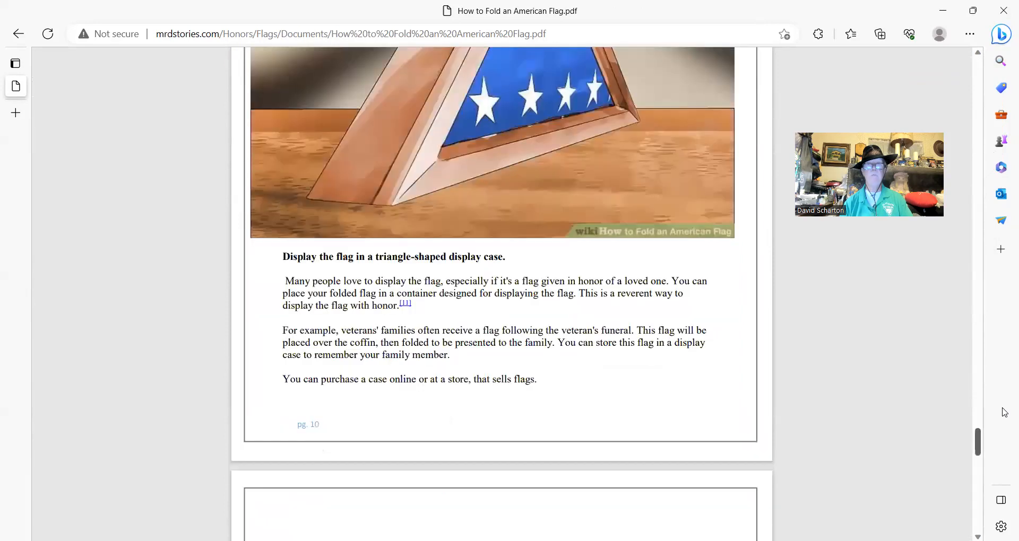